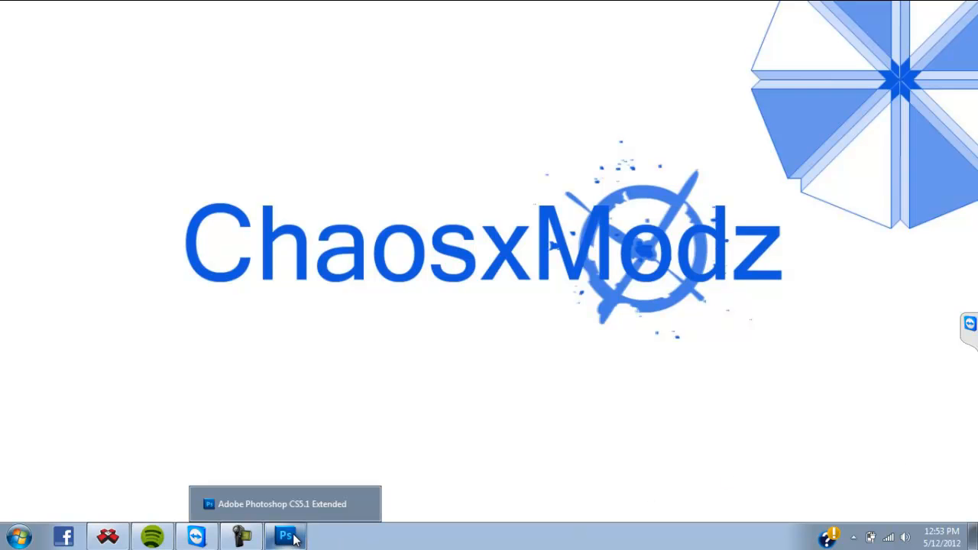
Bring the Photoshop window to the front from the taskbar
{"action": "left_click", "coordinate": [285, 535]}
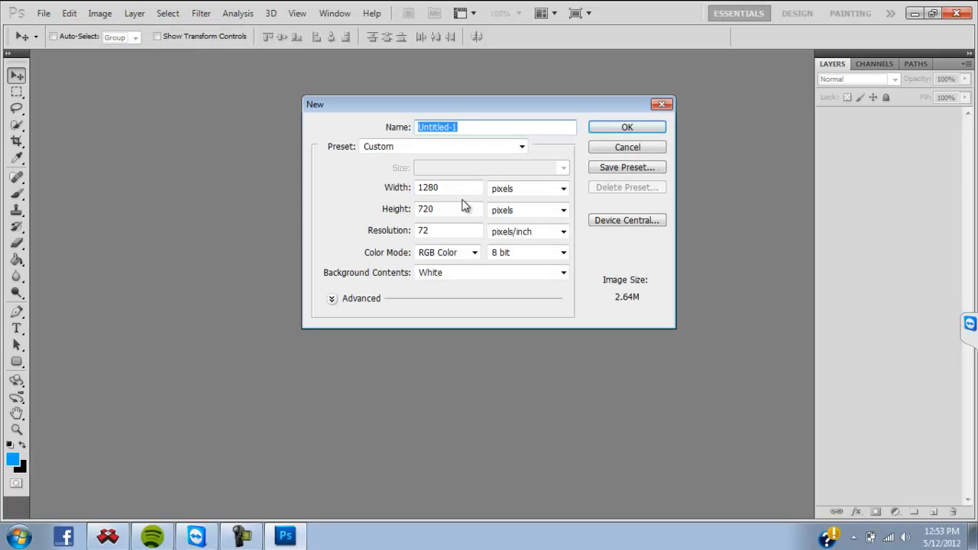
{"action": "mouse_move", "coordinate": [556, 178]}
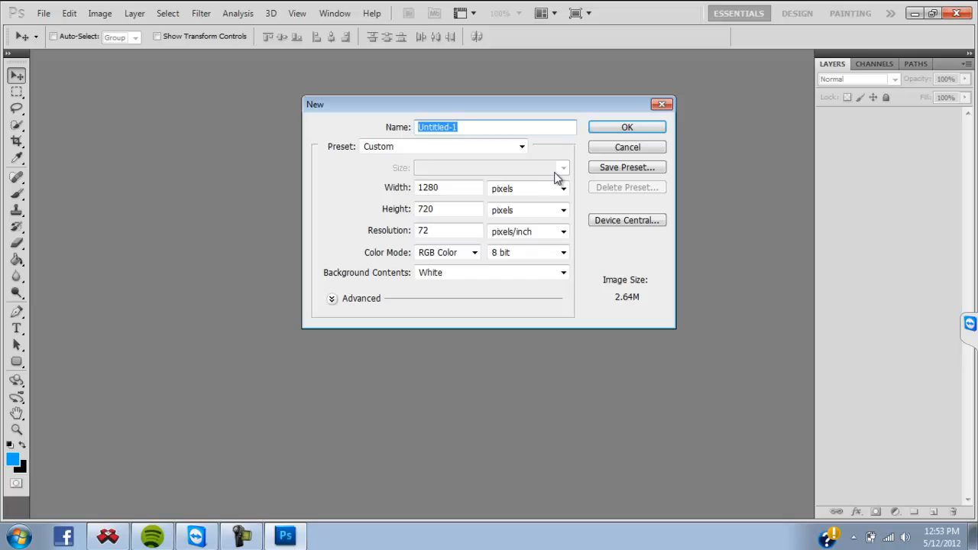
Create the 1280×720 document and set the foreground colour to bright blue 02a3f7
{"action": "left_click", "coordinate": [626, 126]}
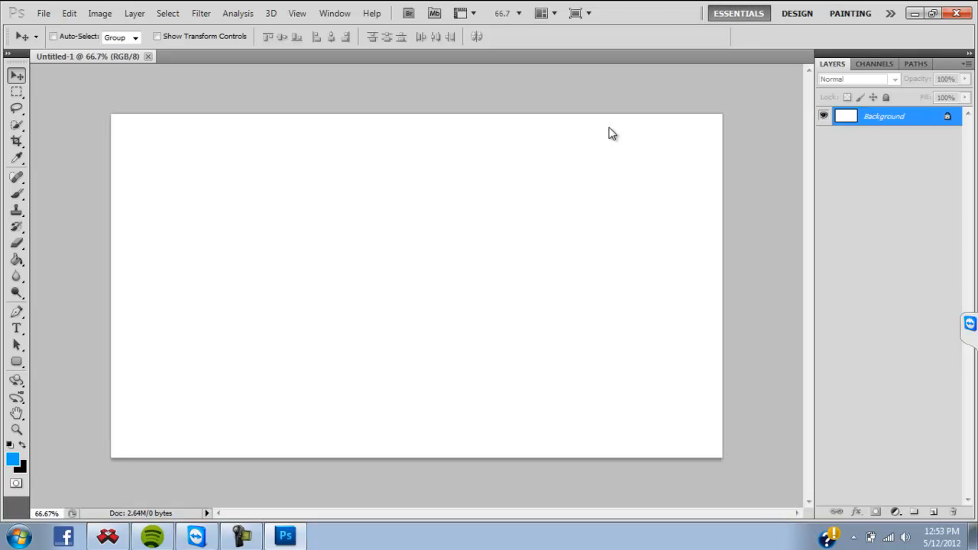
{"action": "mouse_move", "coordinate": [58, 306]}
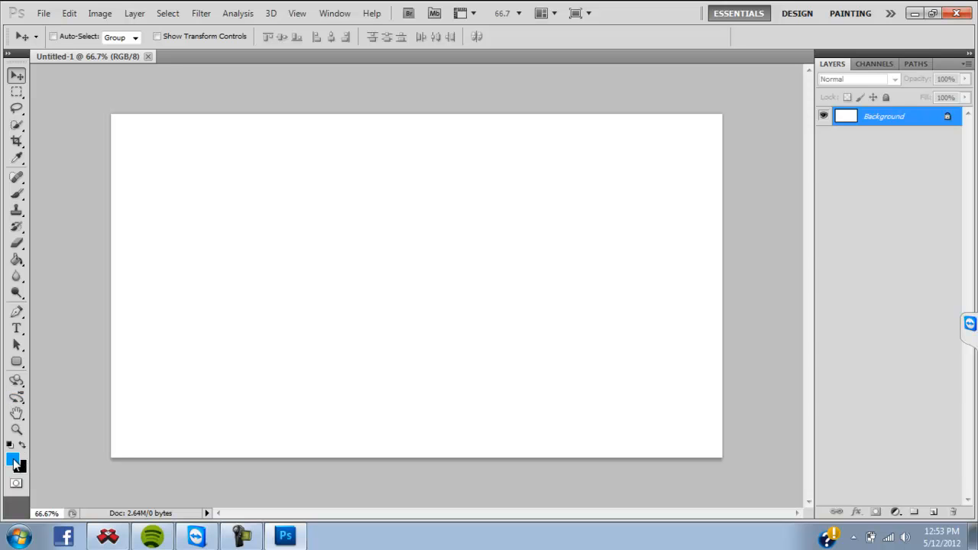
{"action": "left_click", "coordinate": [13, 461]}
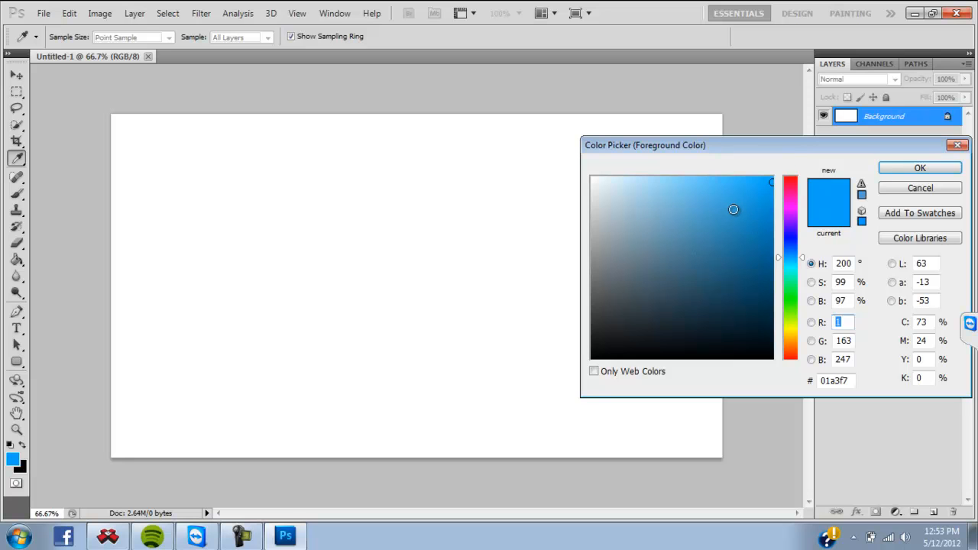
{"action": "left_click", "coordinate": [768, 188]}
{"action": "type", "text": "2"}
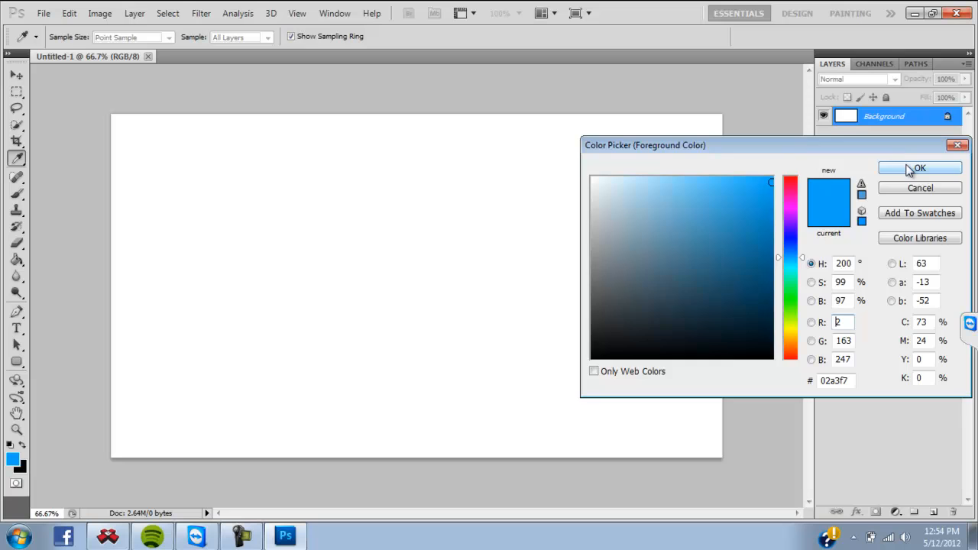
{"action": "left_click", "coordinate": [919, 167]}
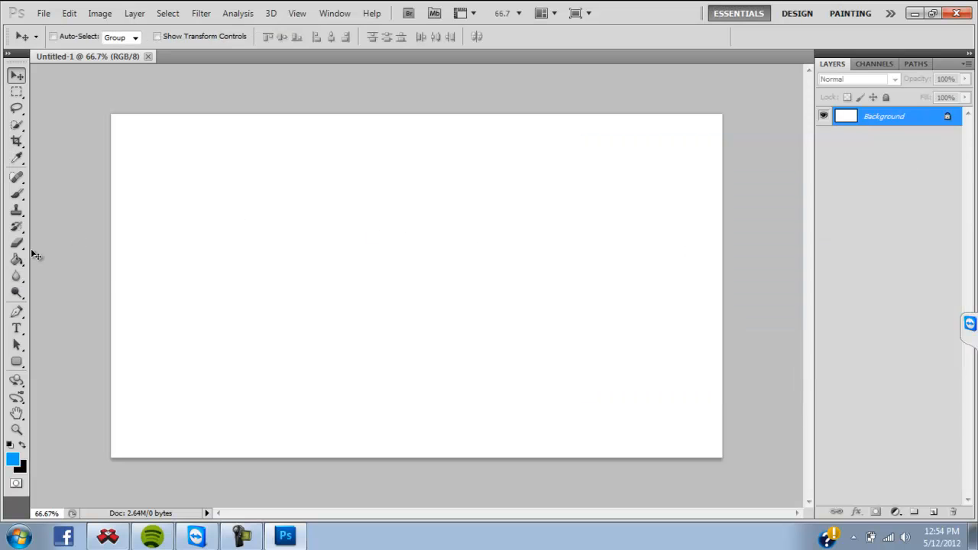
Flood the white canvas with bright blue using the Paint Bucket Tool
{"action": "left_click", "coordinate": [16, 260]}
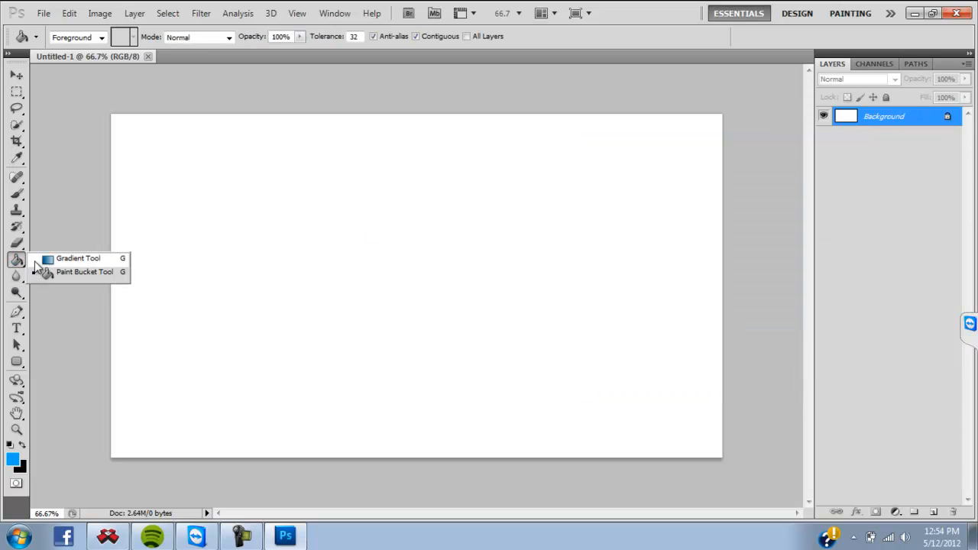
{"action": "left_click", "coordinate": [78, 258]}
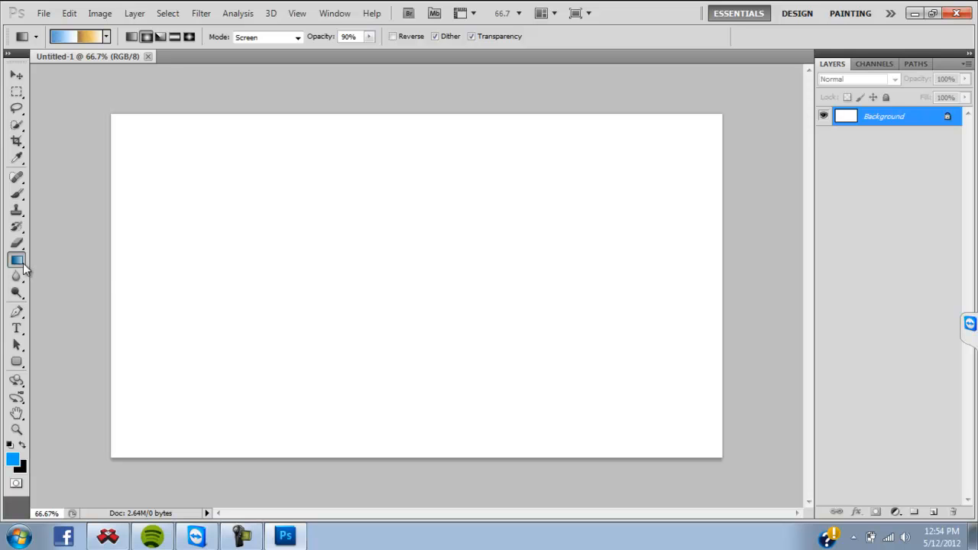
{"action": "left_click", "coordinate": [16, 260]}
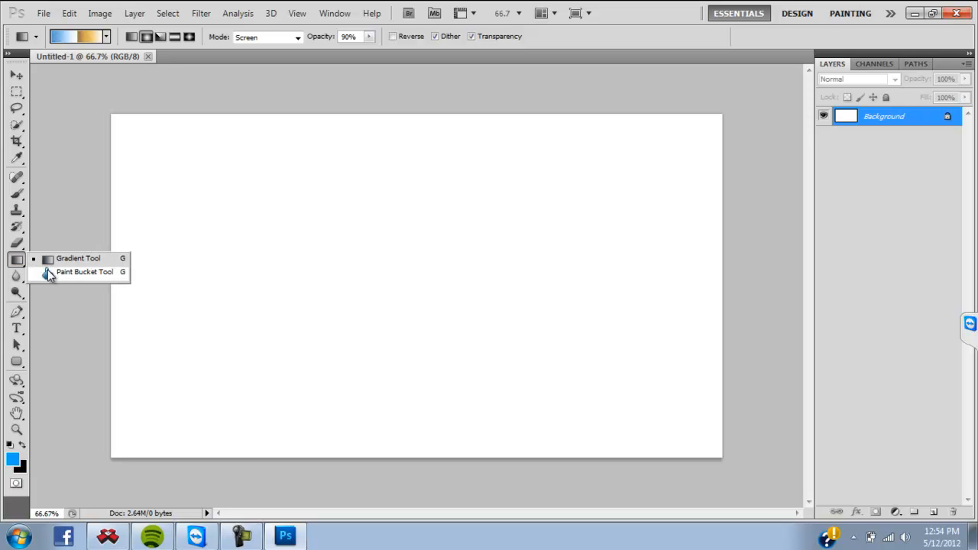
{"action": "left_click", "coordinate": [84, 272]}
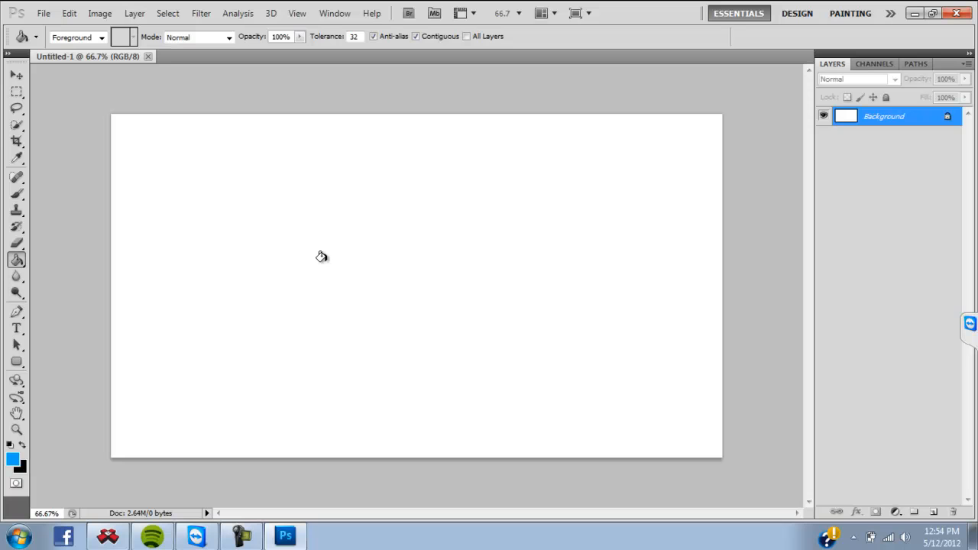
{"action": "left_click", "coordinate": [325, 266]}
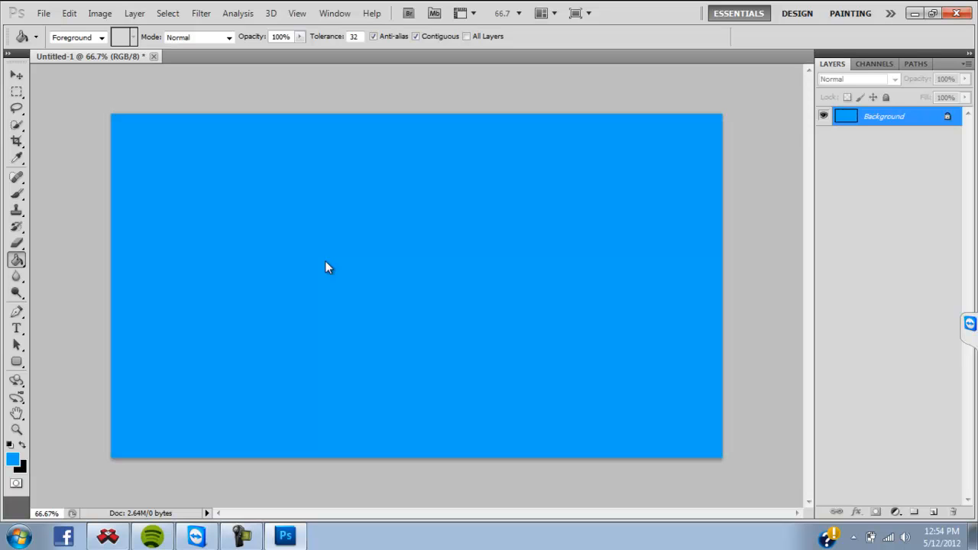
{"action": "mouse_move", "coordinate": [41, 126]}
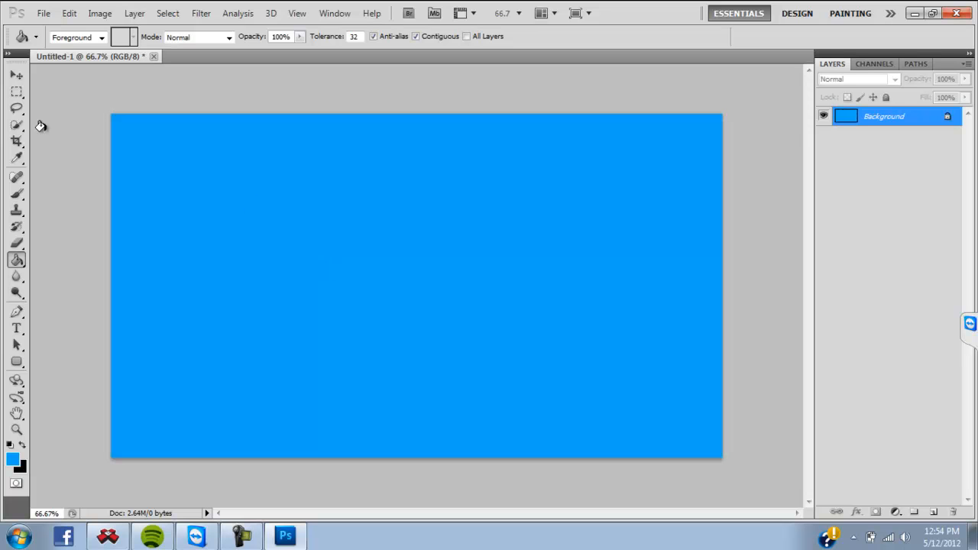
Open DSC_9588 from the Textures folder via File > Open
{"action": "left_click", "coordinate": [44, 13]}
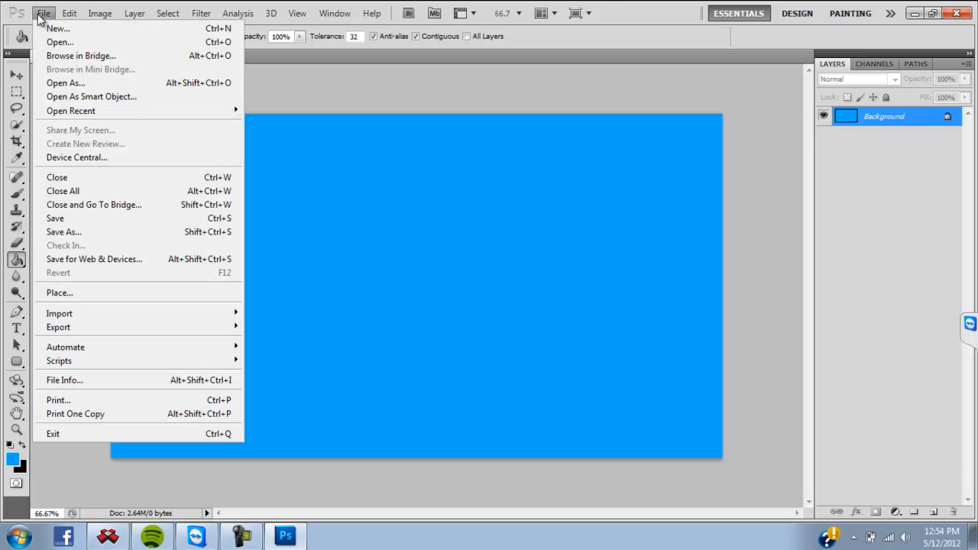
{"action": "mouse_move", "coordinate": [60, 42]}
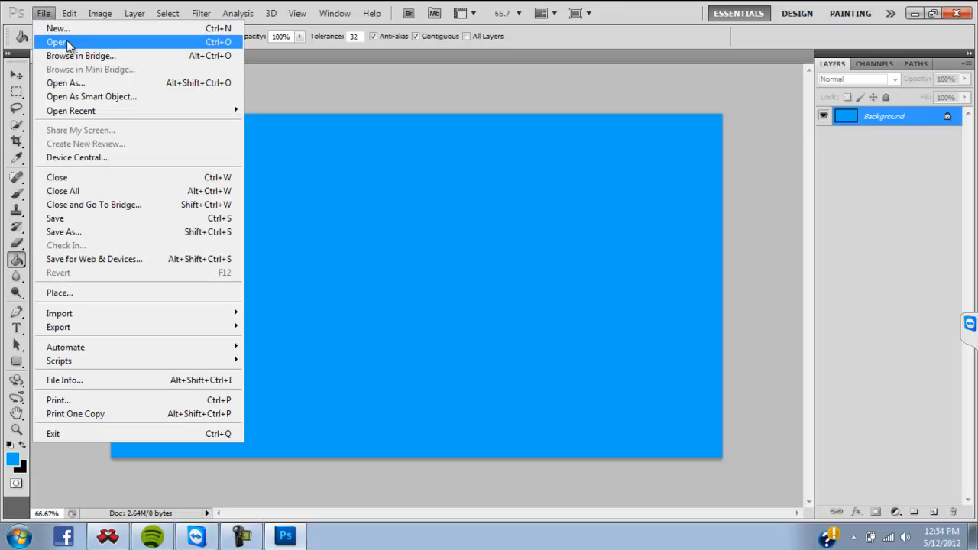
{"action": "left_click", "coordinate": [56, 42]}
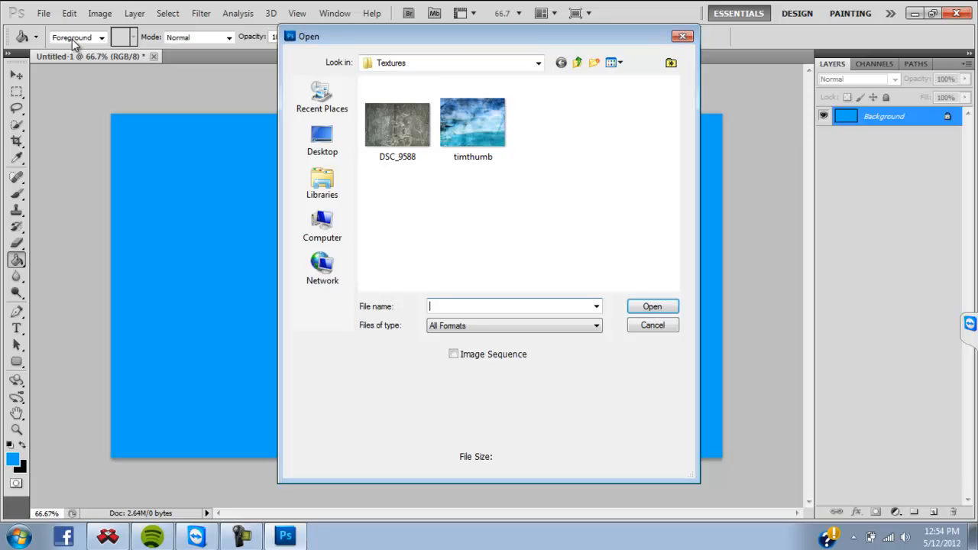
{"action": "mouse_move", "coordinate": [472, 122]}
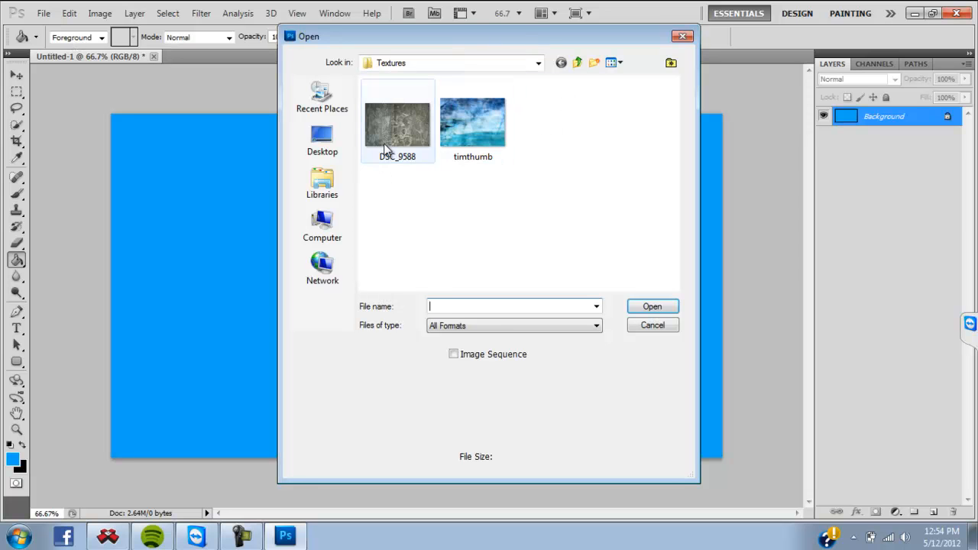
{"action": "mouse_move", "coordinate": [396, 122]}
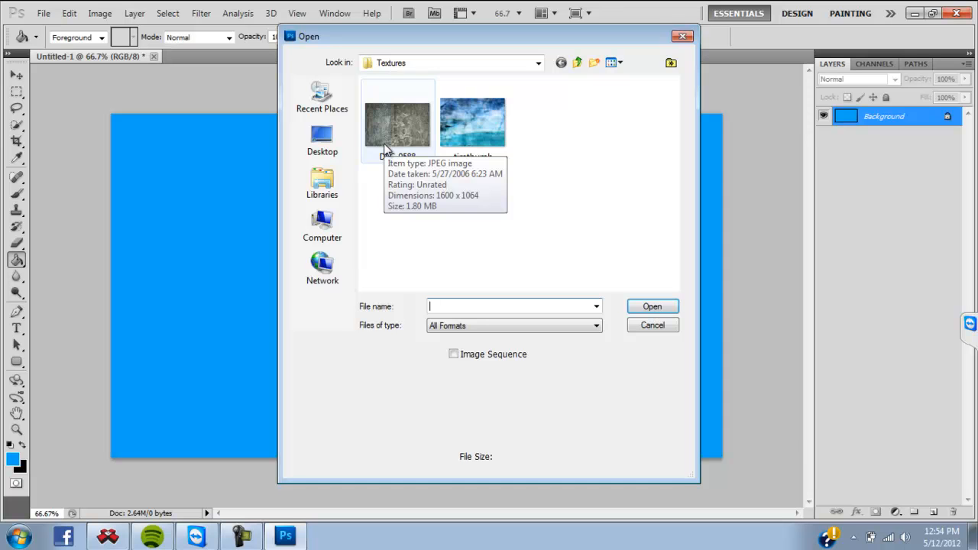
{"action": "double_click", "coordinate": [397, 122]}
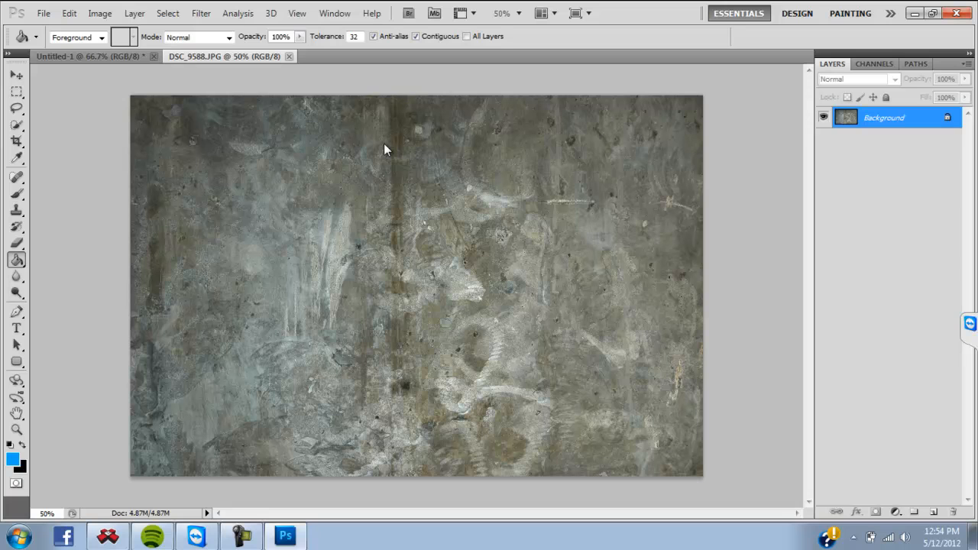
Paste the concrete texture into Untitled-1 as Layer 1
{"action": "left_click", "coordinate": [17, 75]}
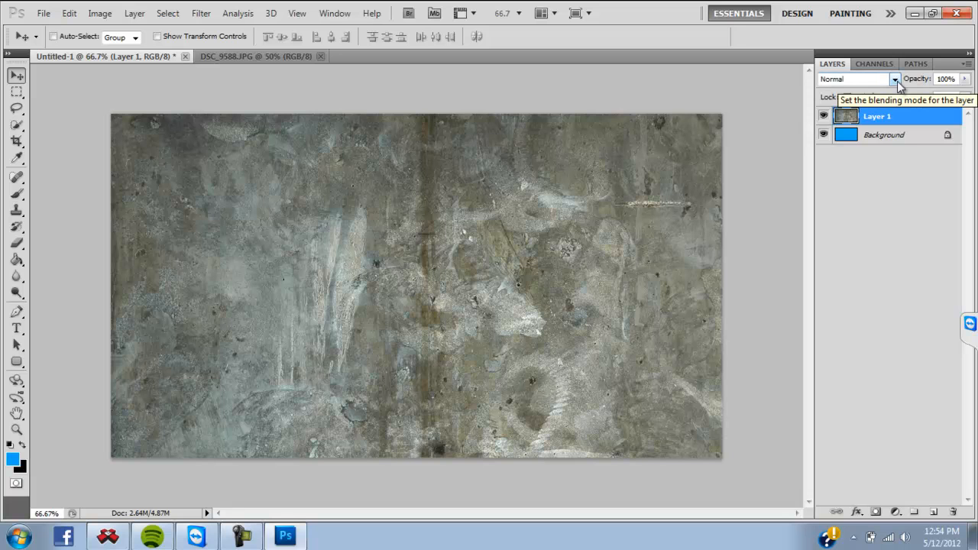
Set Layer 1's blend mode to Overlay, leaving opacity unchanged
{"action": "left_click", "coordinate": [894, 79]}
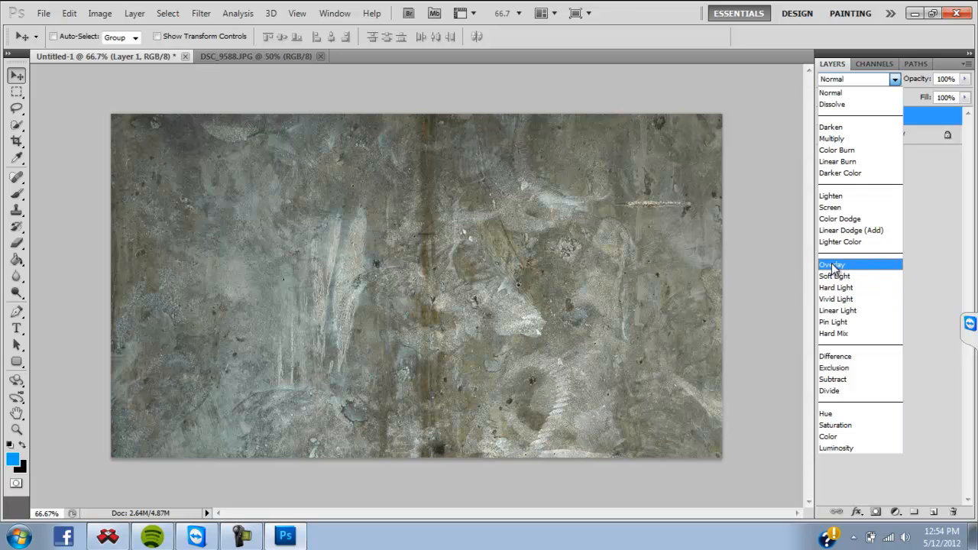
{"action": "left_click", "coordinate": [832, 263]}
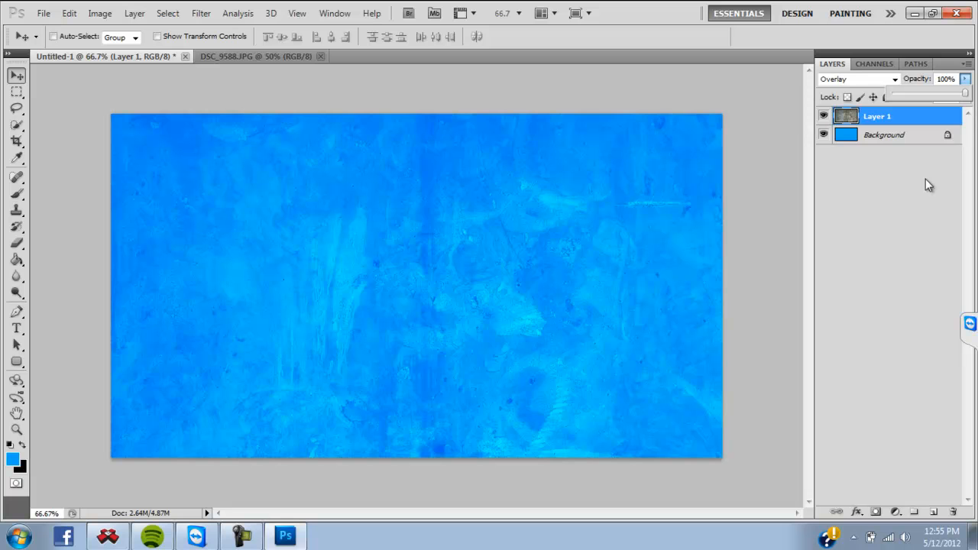
{"action": "left_click", "coordinate": [884, 135]}
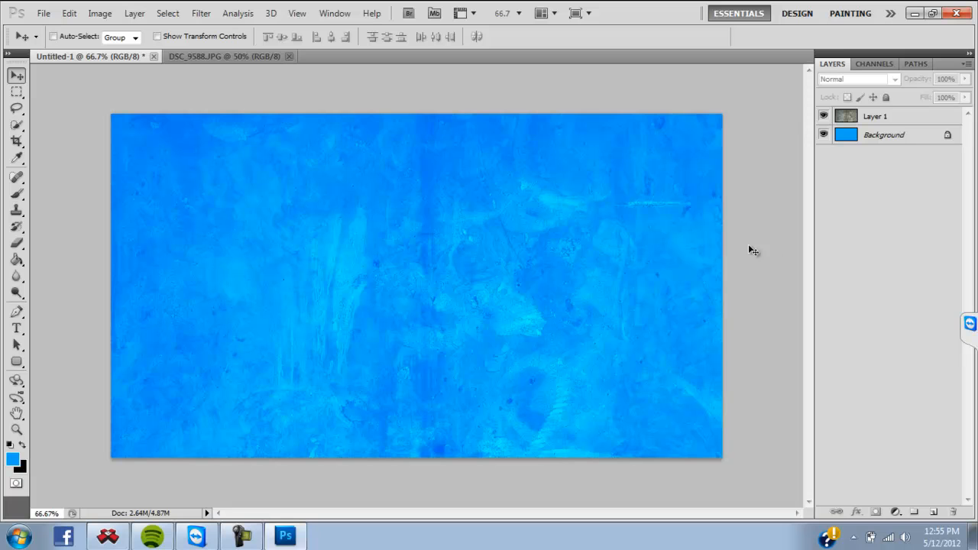
{"action": "mouse_move", "coordinate": [430, 234]}
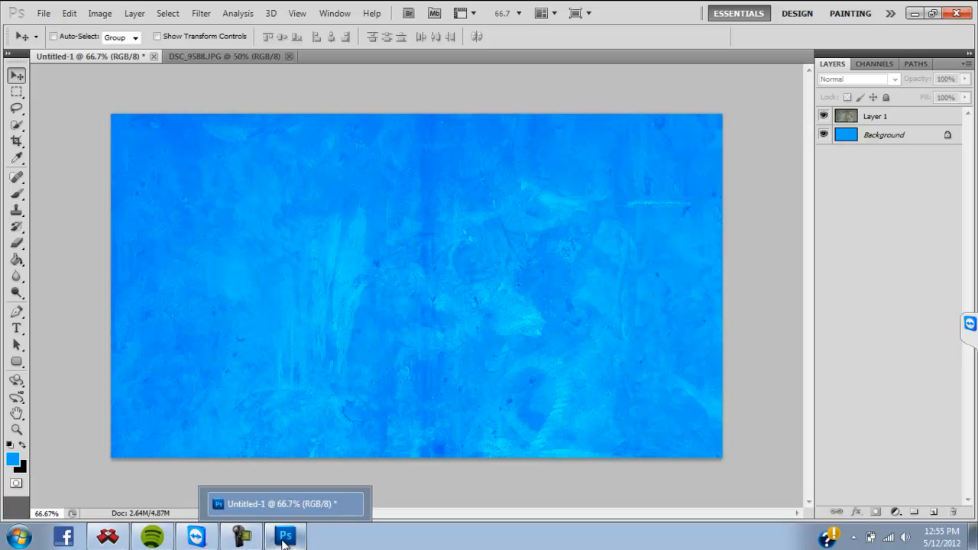
{"action": "left_click", "coordinate": [242, 535]}
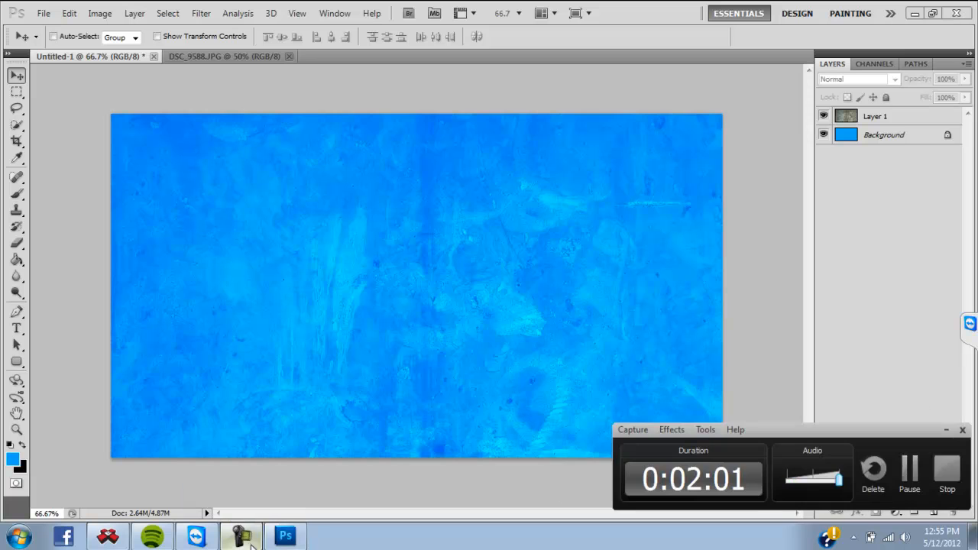